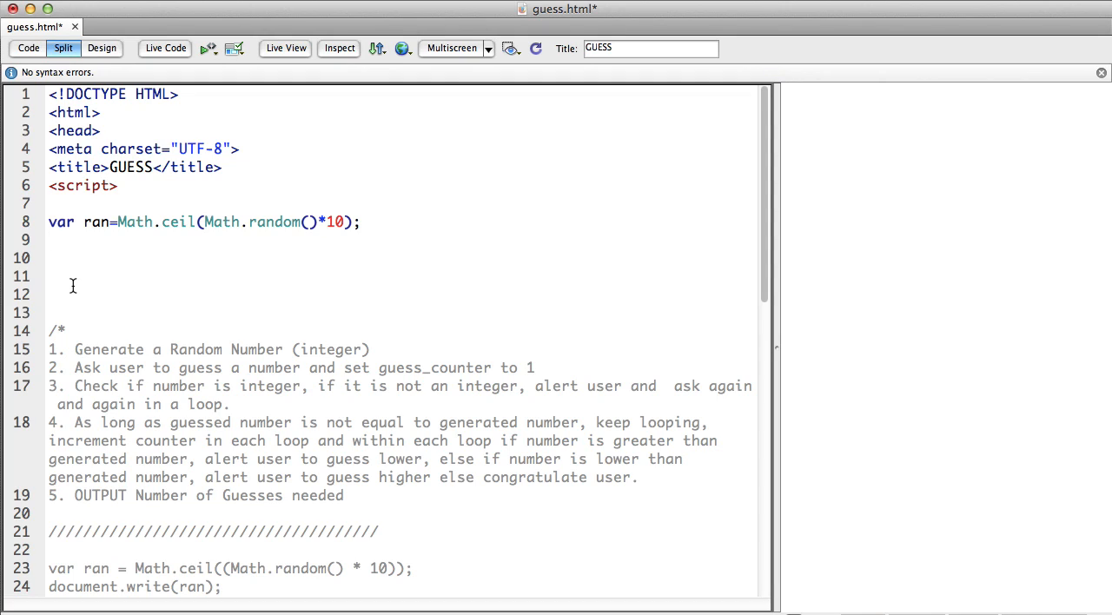
- Declare var guess=prompt() on the blank line after the random number
left_click(48, 239)
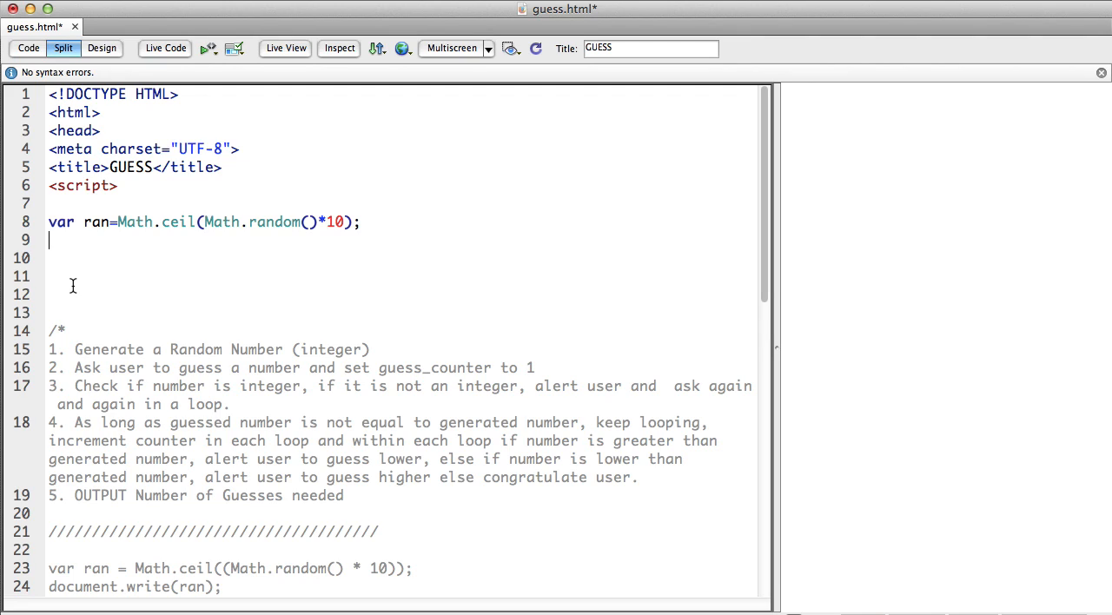
type("var")
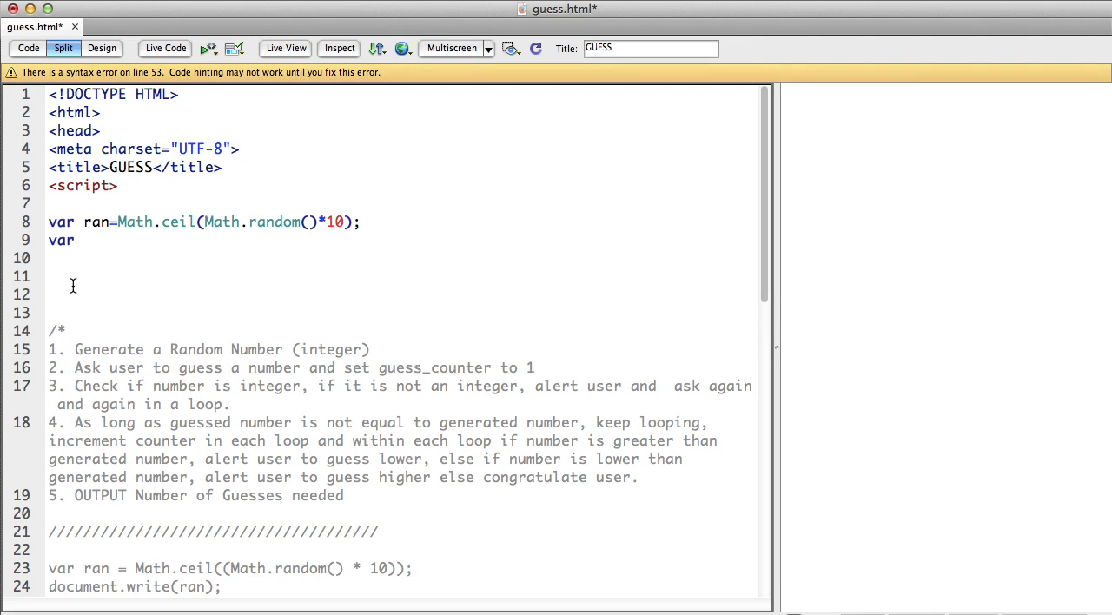
type("guess=")
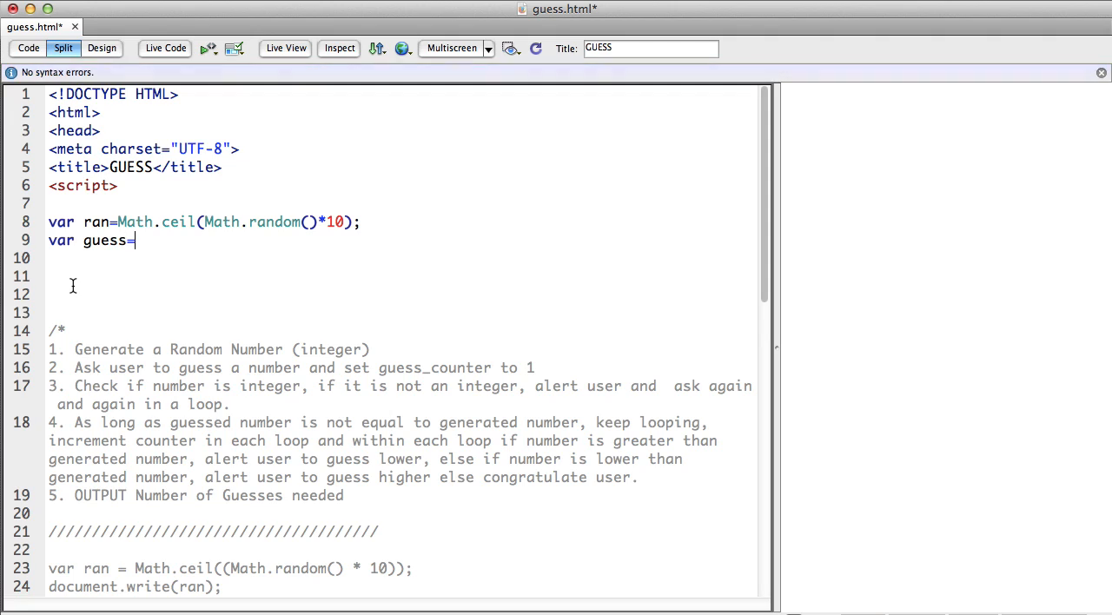
type("promp")
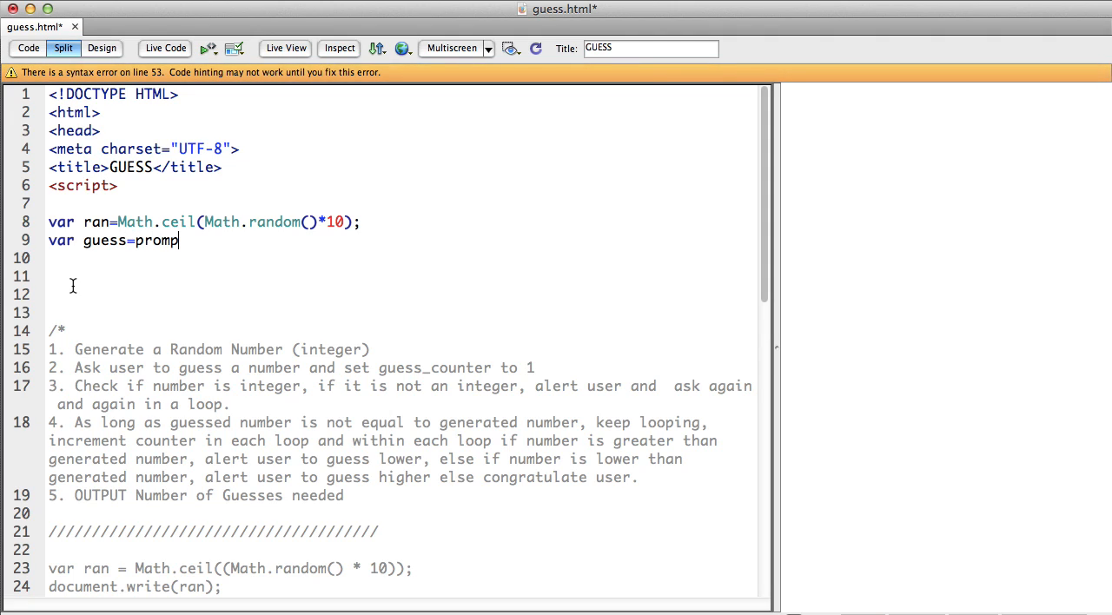
type("t()")
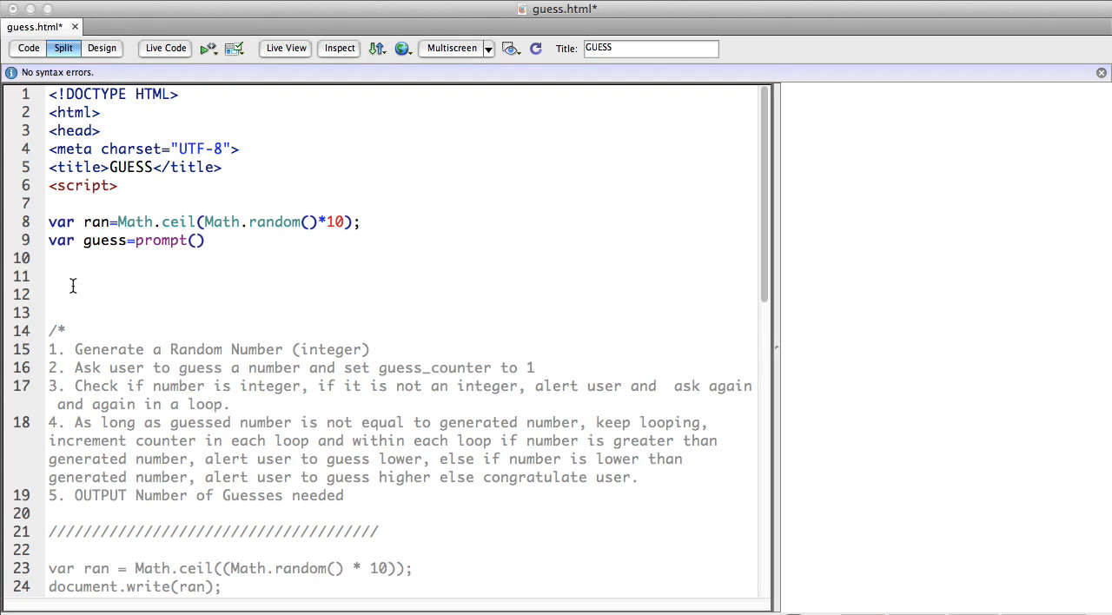
- Give the prompt the message "Take a Guess"
left_click(198, 240)
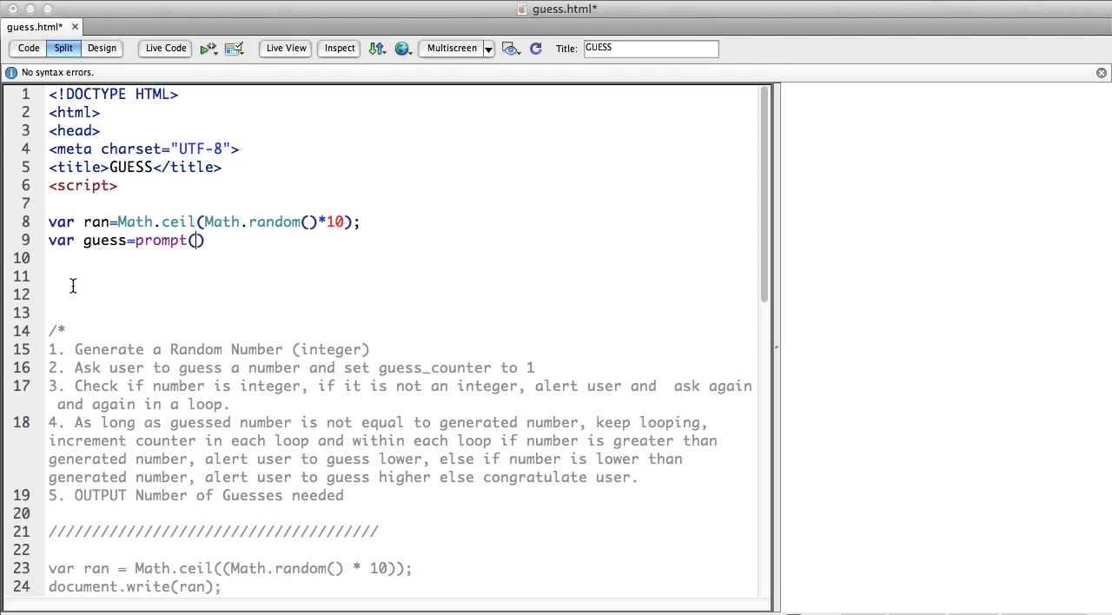
type("\"\"")
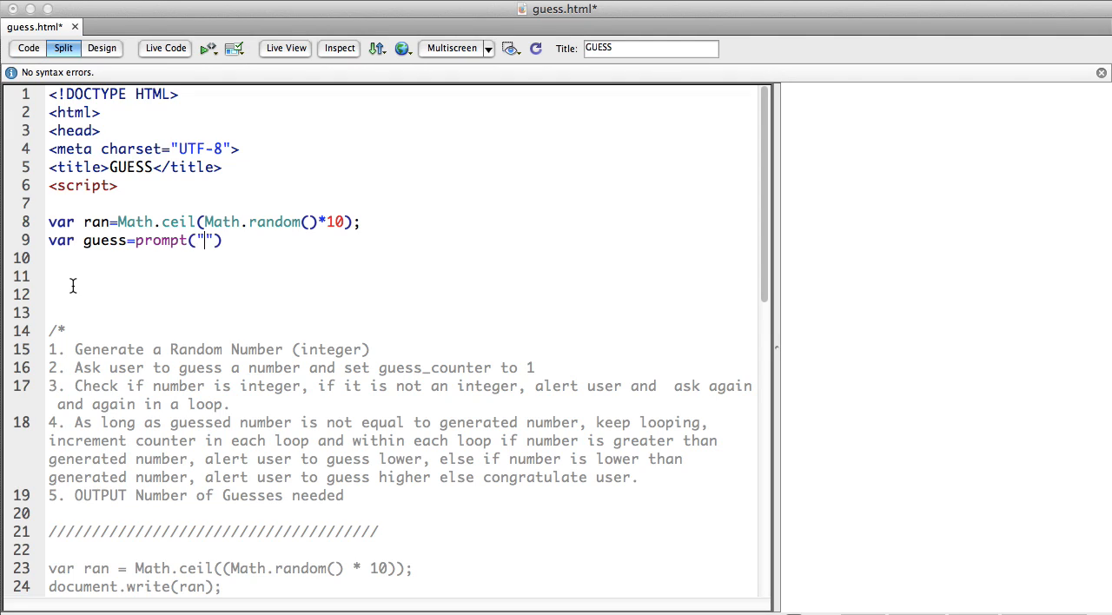
type("Take")
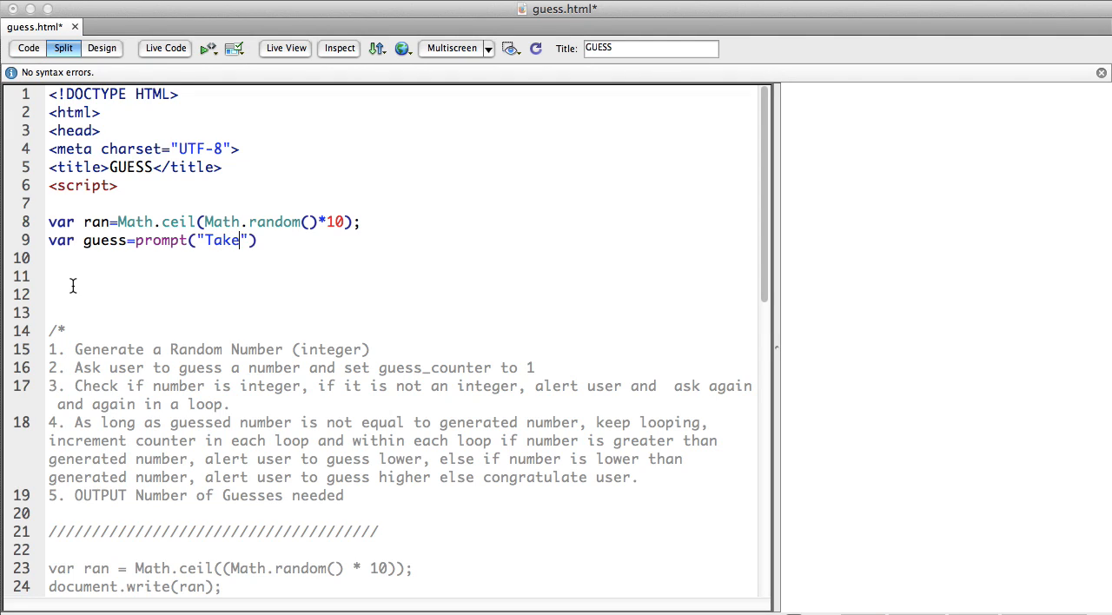
type("a Guess")
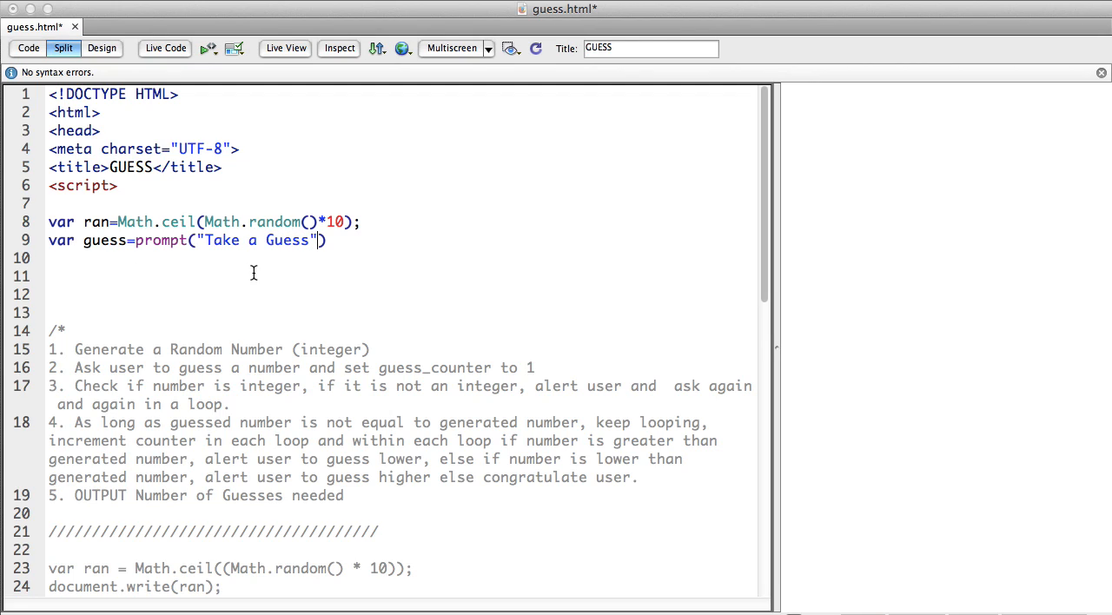
mouse_move(346, 243)
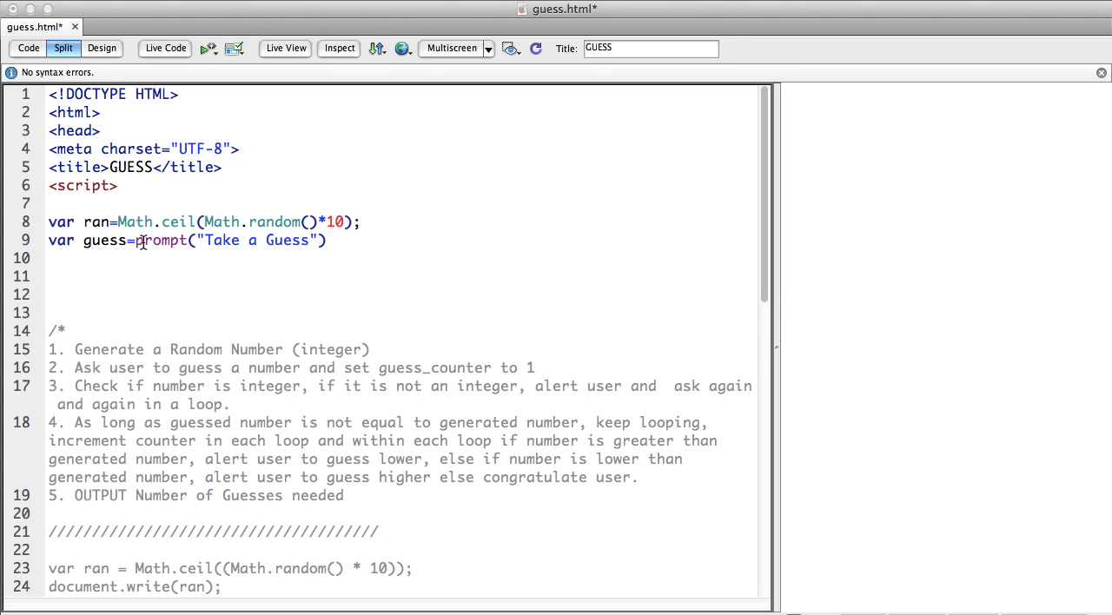
- Wrap the prompt call in parseInt(...) so guess holds an integer
type("parseInt(")
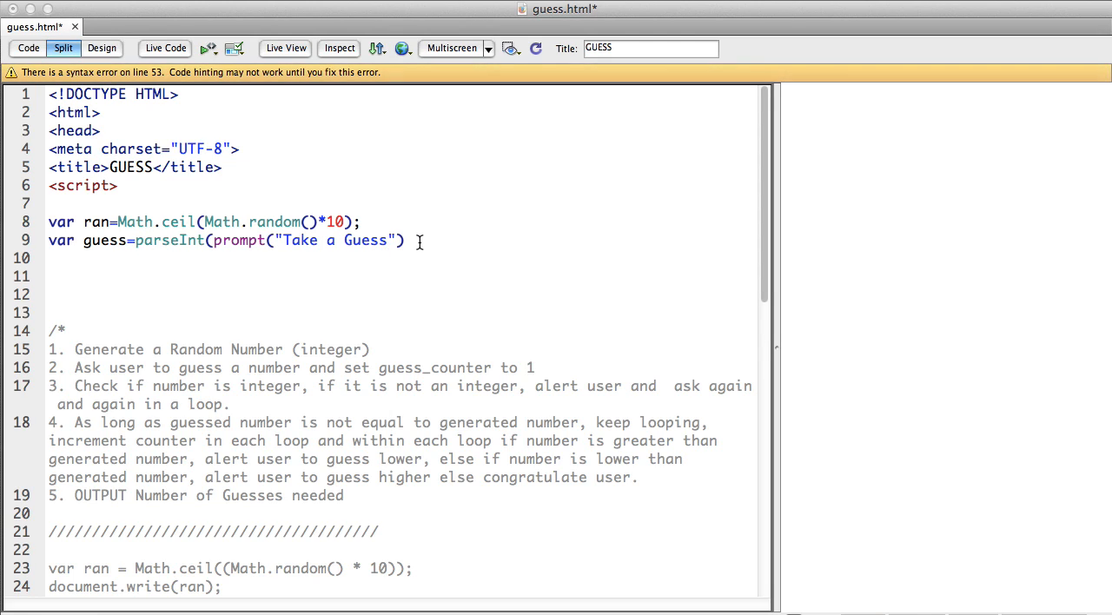
type(")")
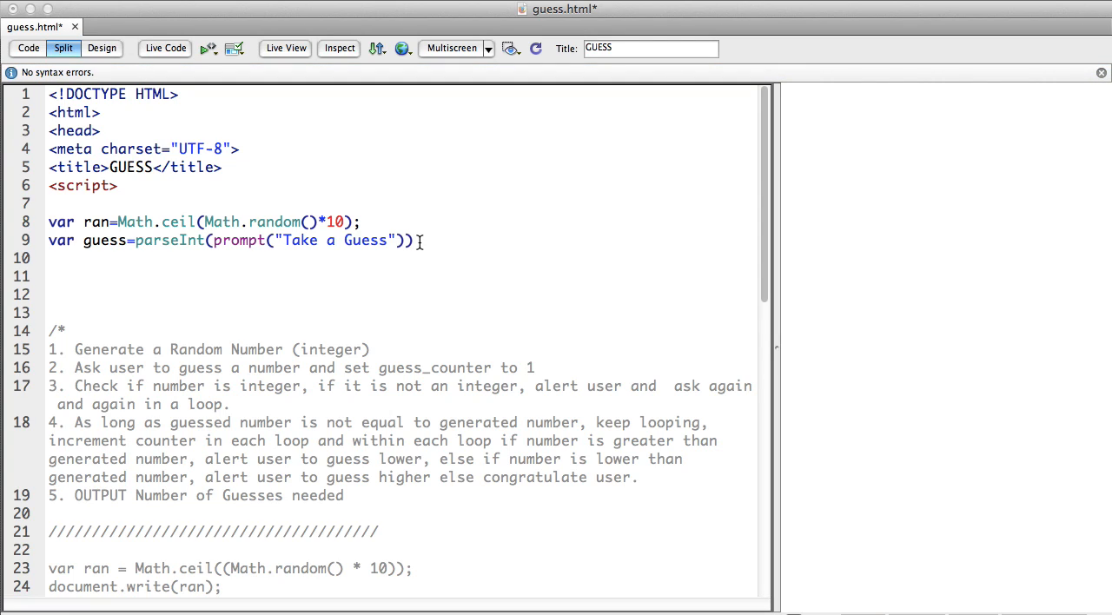
left_click(414, 239)
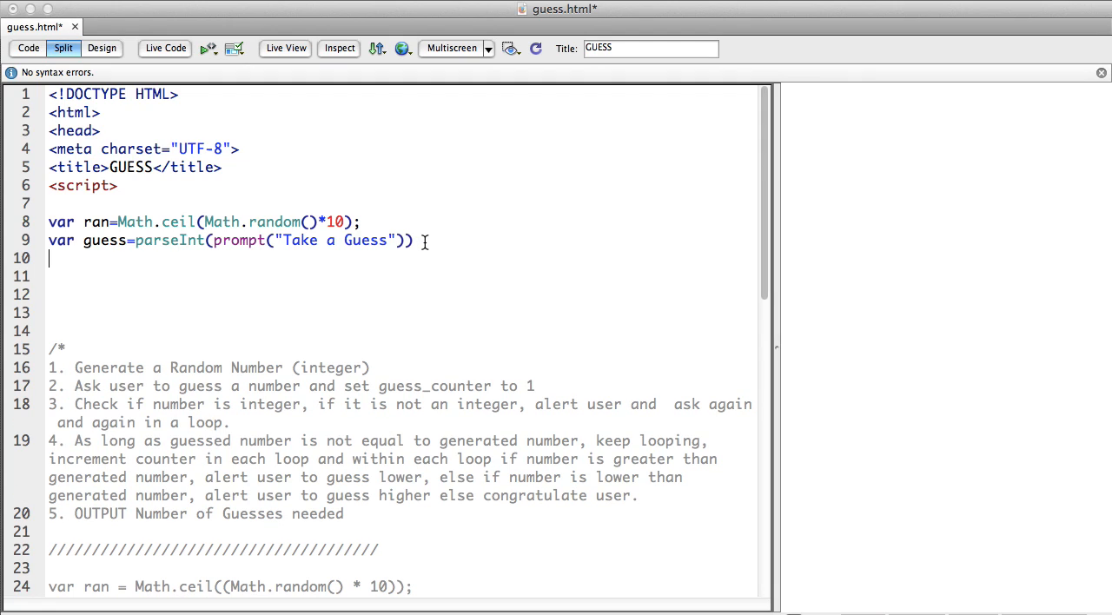
- Add guess_count=1; below the prompt with a //guess input comment
type("coun")
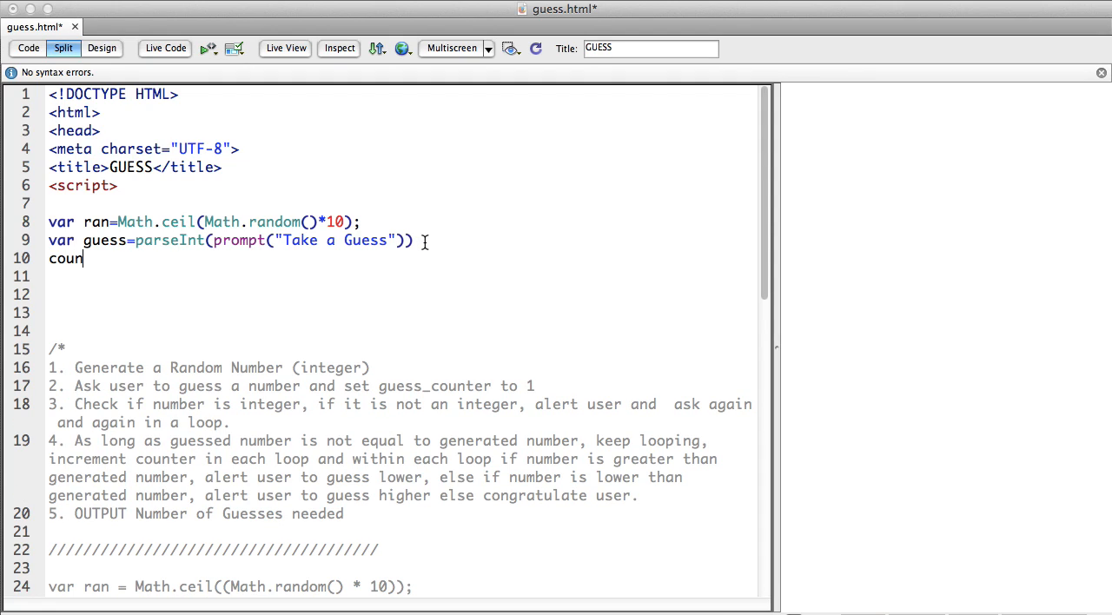
key("Backspace")
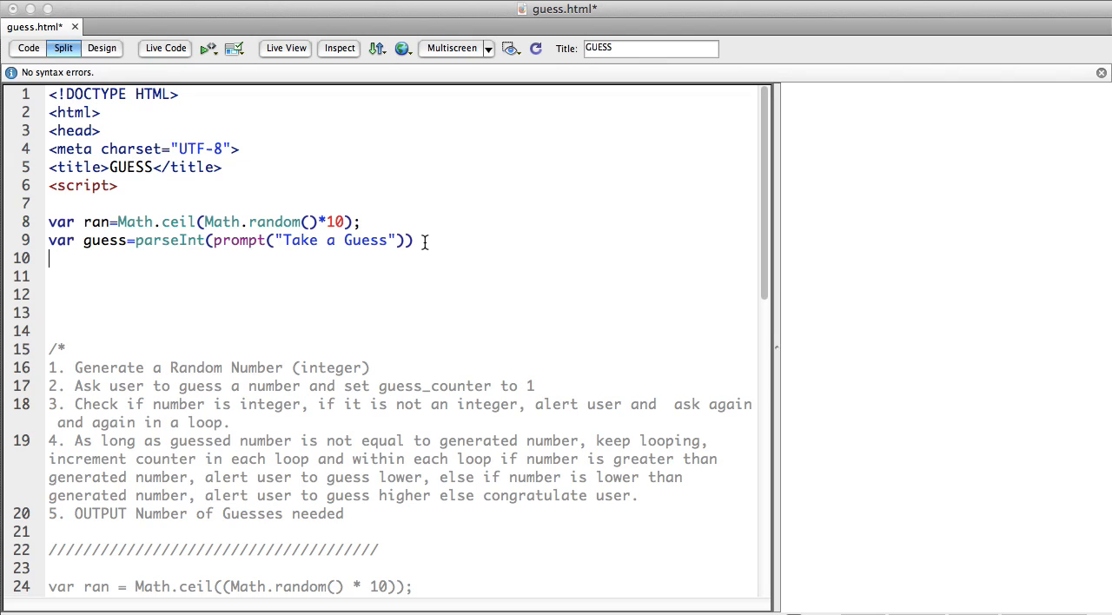
type("guess_co")
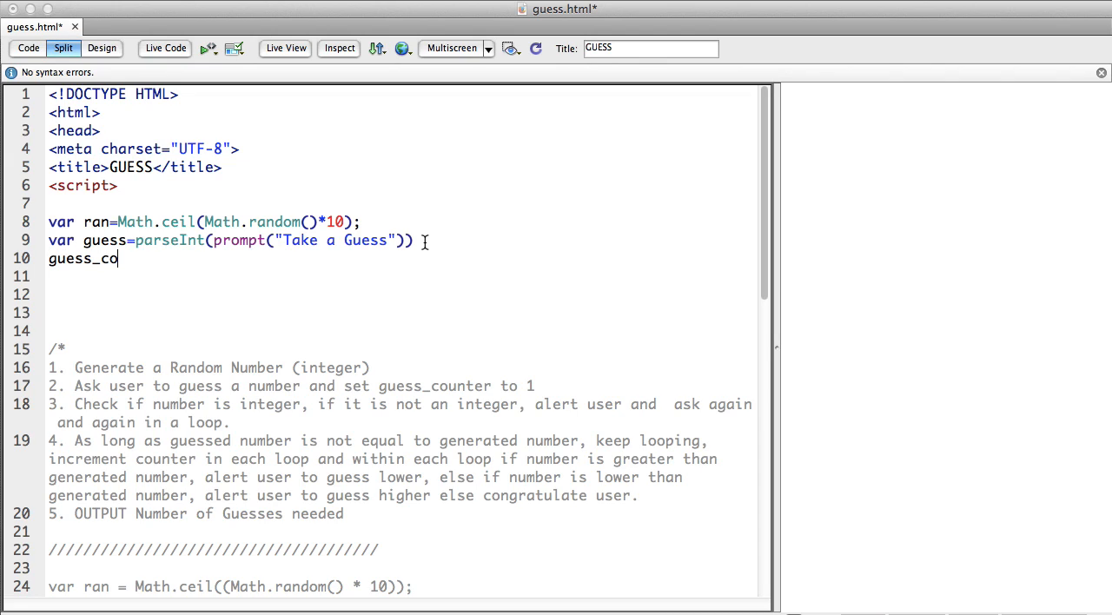
type("unt=1;")
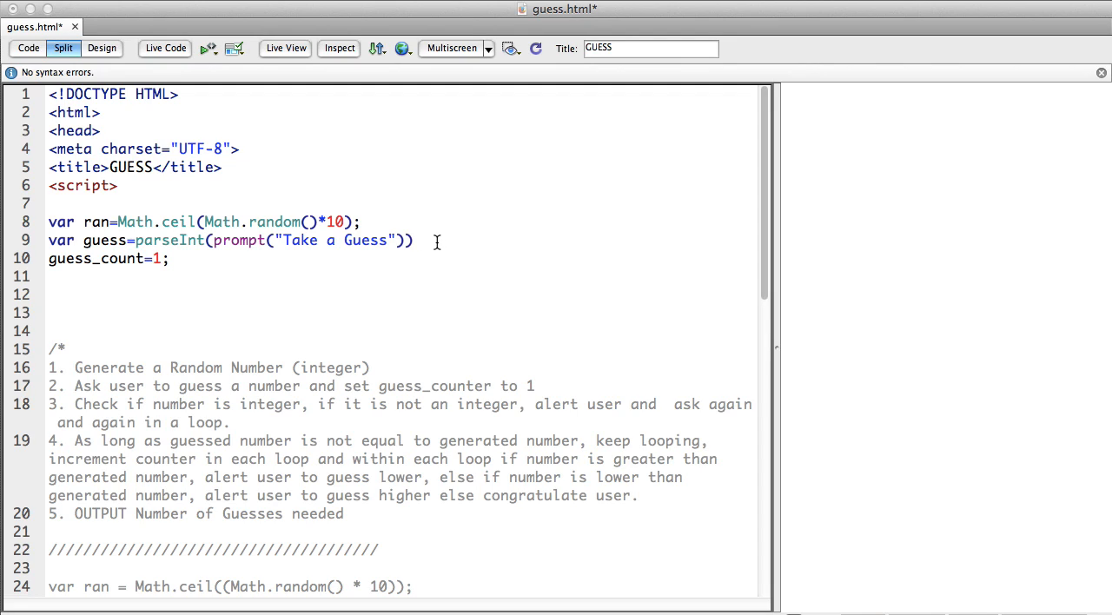
type("//guess inpo")
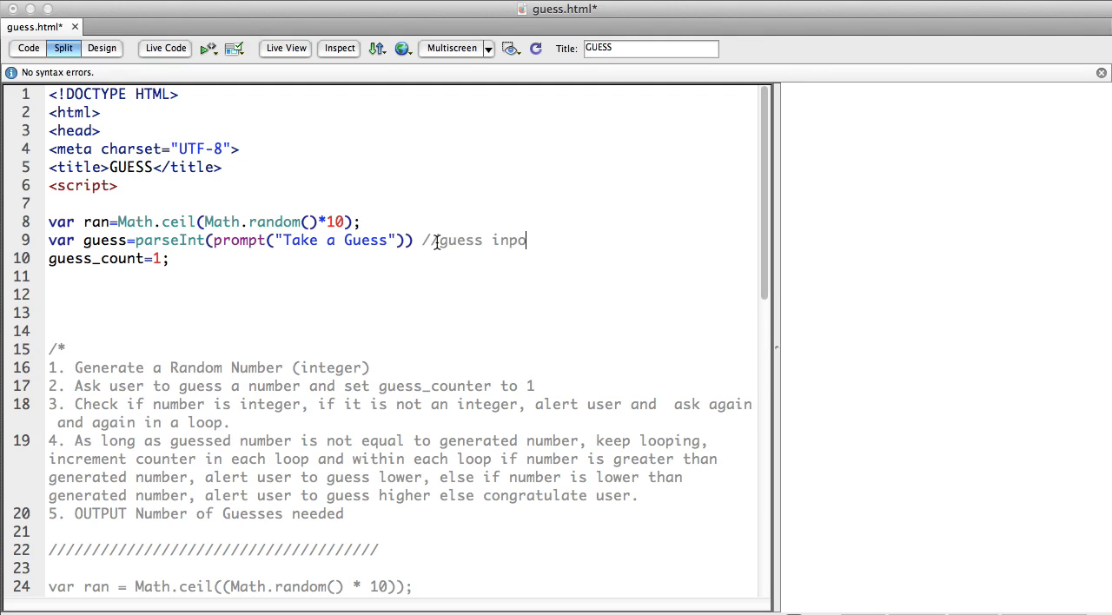
- Comment the random number and guess-count-is-now-1 lines, and start the AL heading
left_click(368, 223)
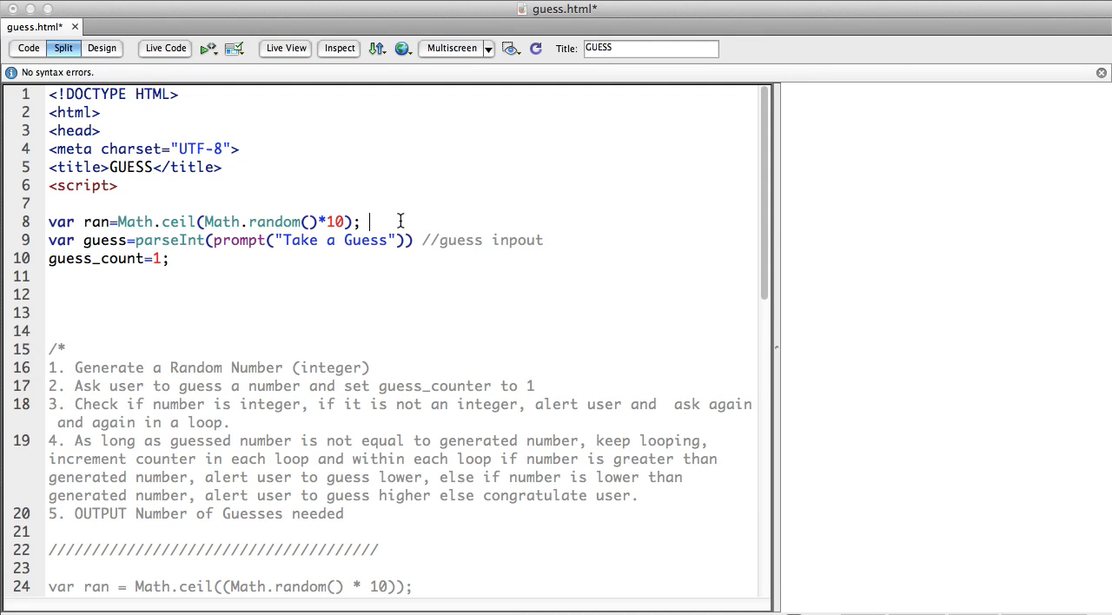
type("//randon")
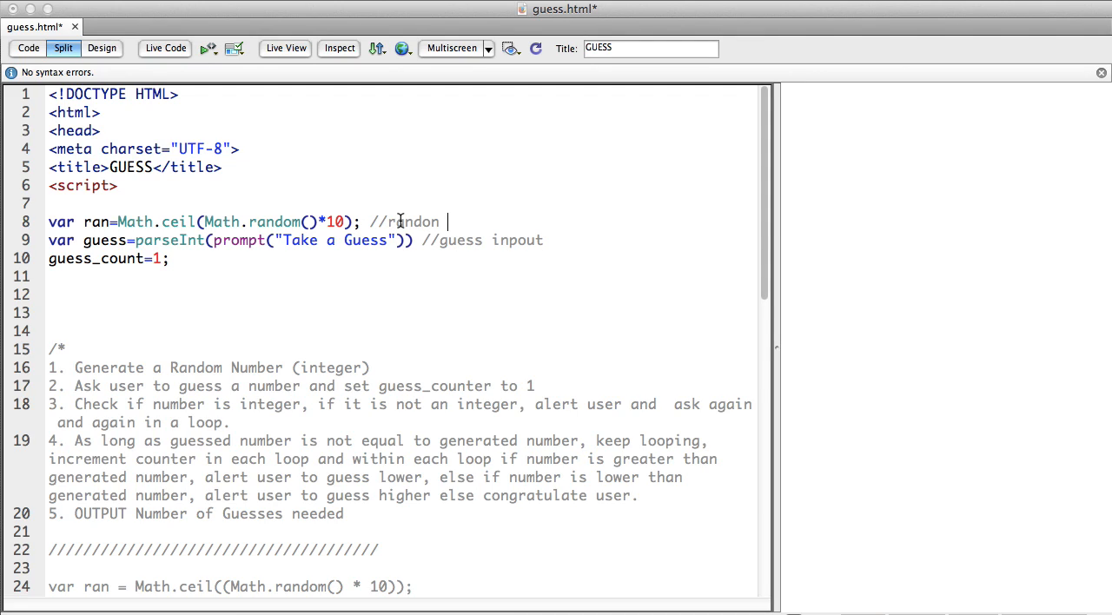
type("no.")
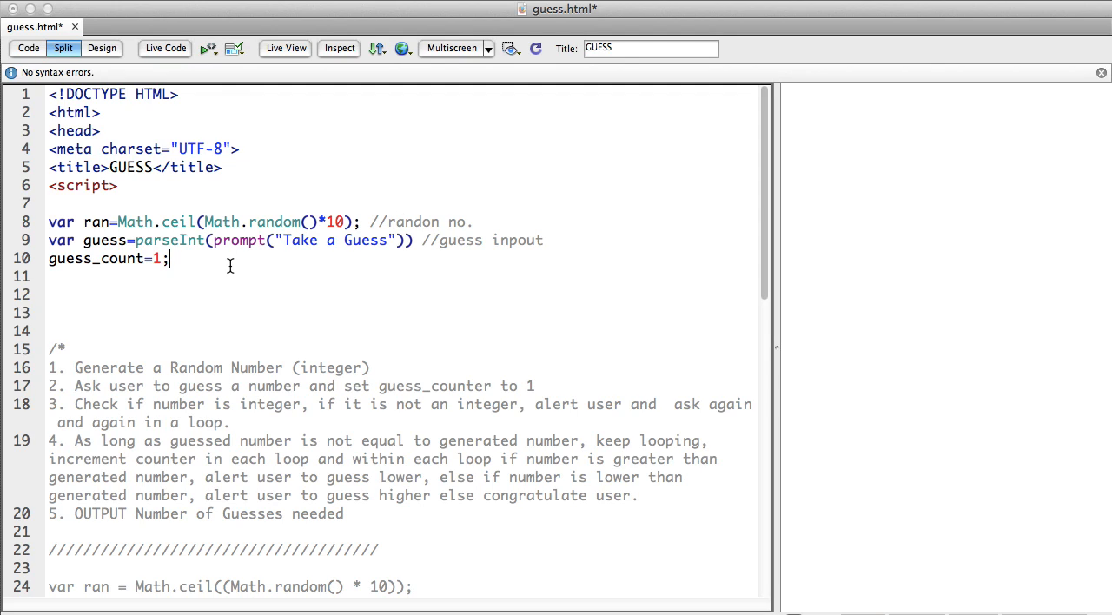
type("//guess count is now")
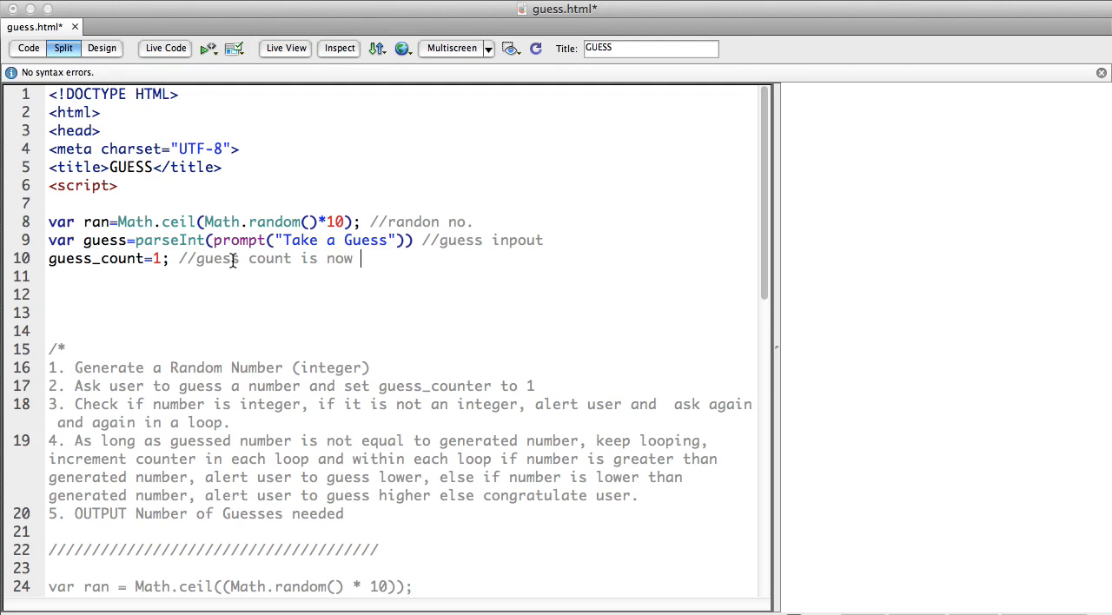
type("1")
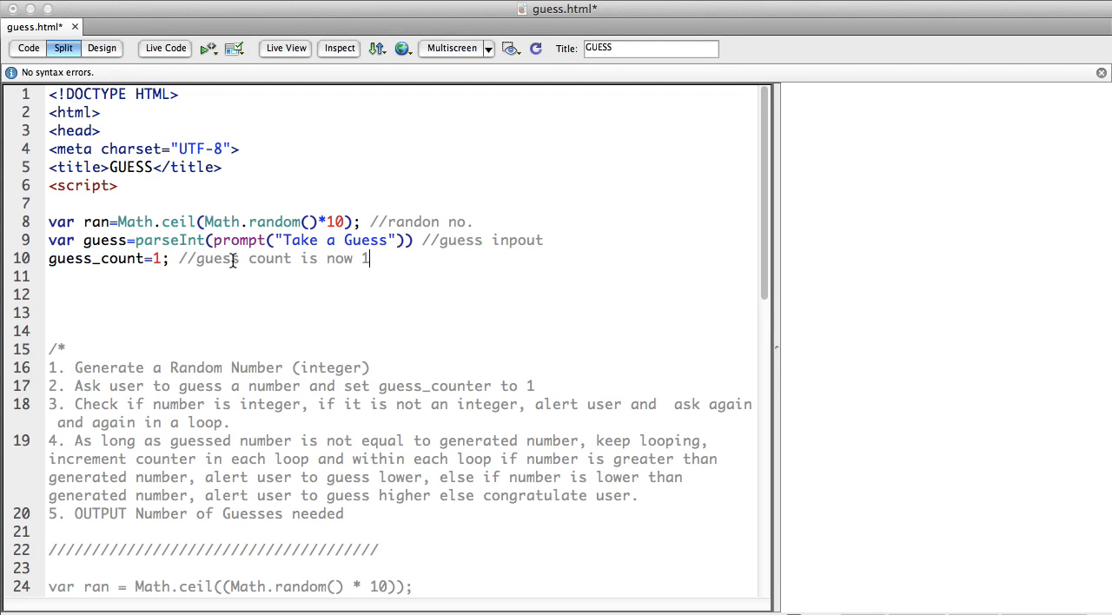
type("ALGORITH")
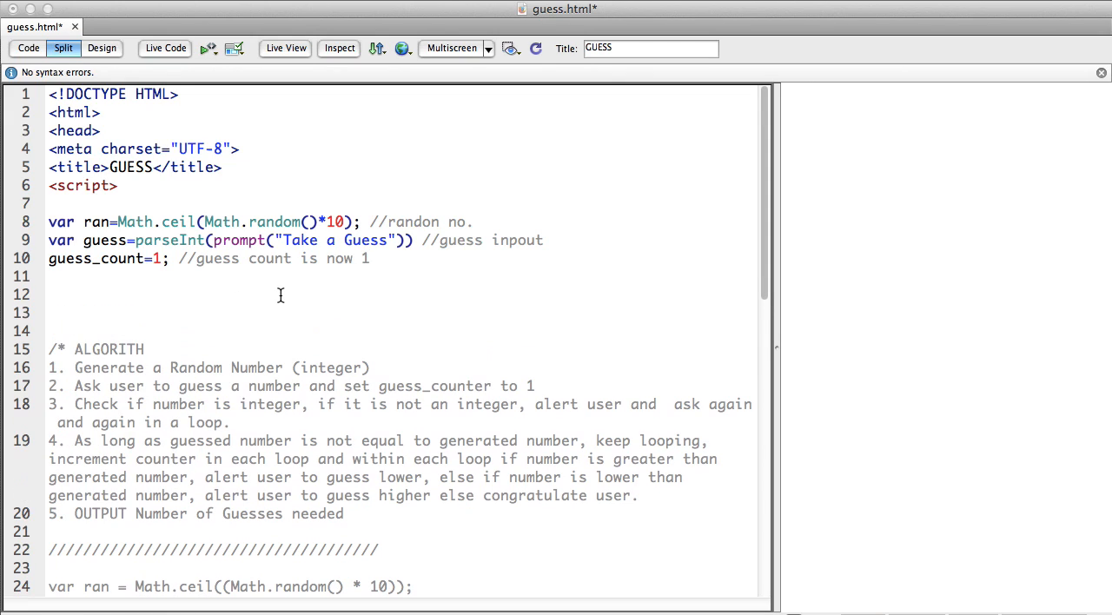
mouse_move(174, 340)
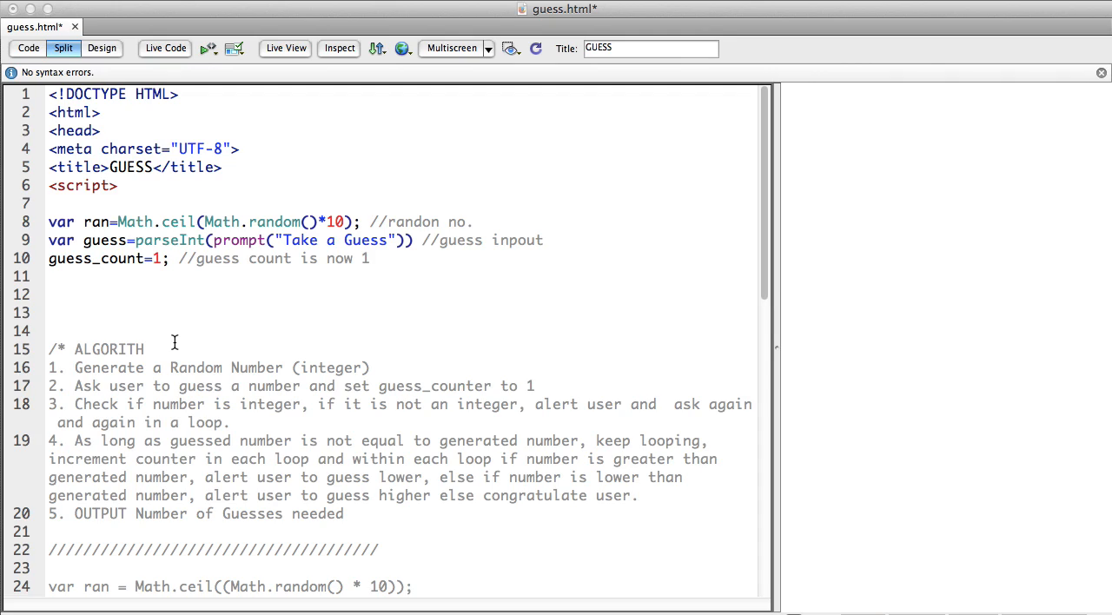
- Finish the heading as 'ALGORITHM :: The plan ::' and add blank lines around the guess line
type(": The")
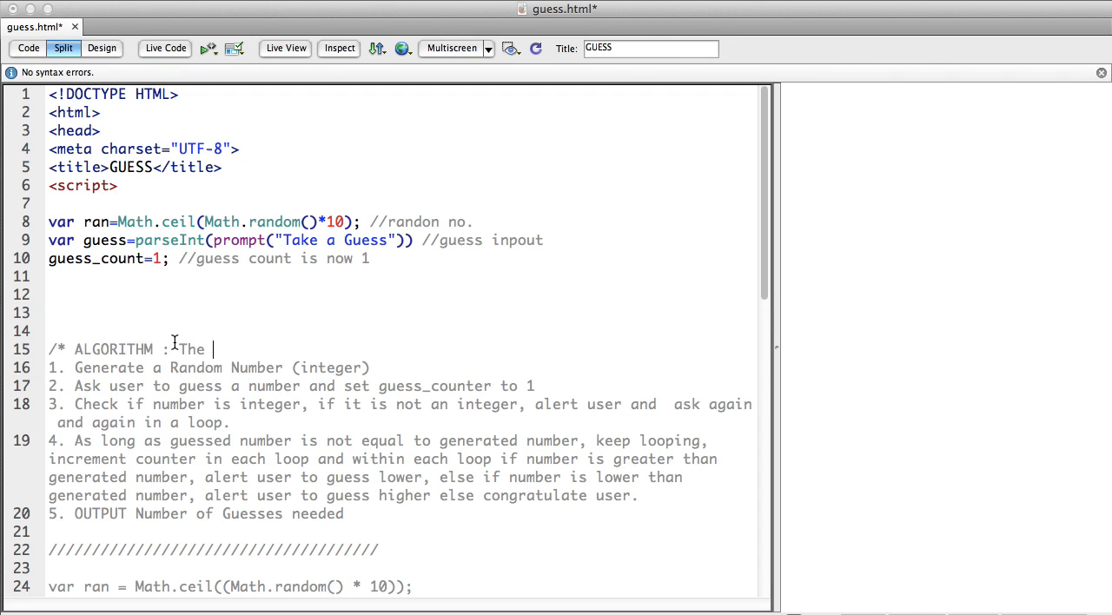
type("plan ::")
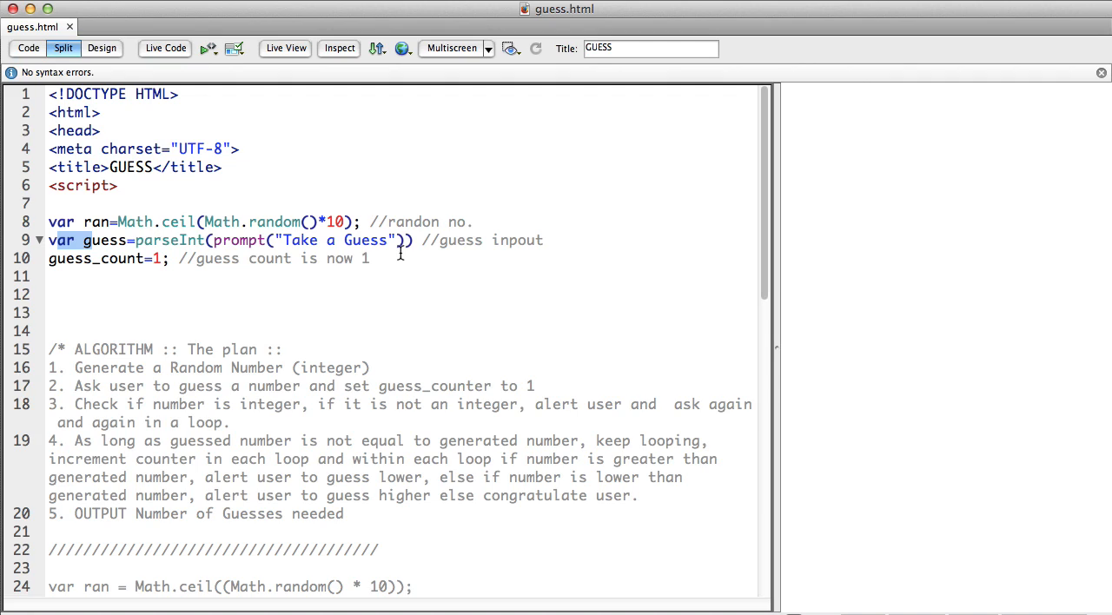
mouse_move(322, 278)
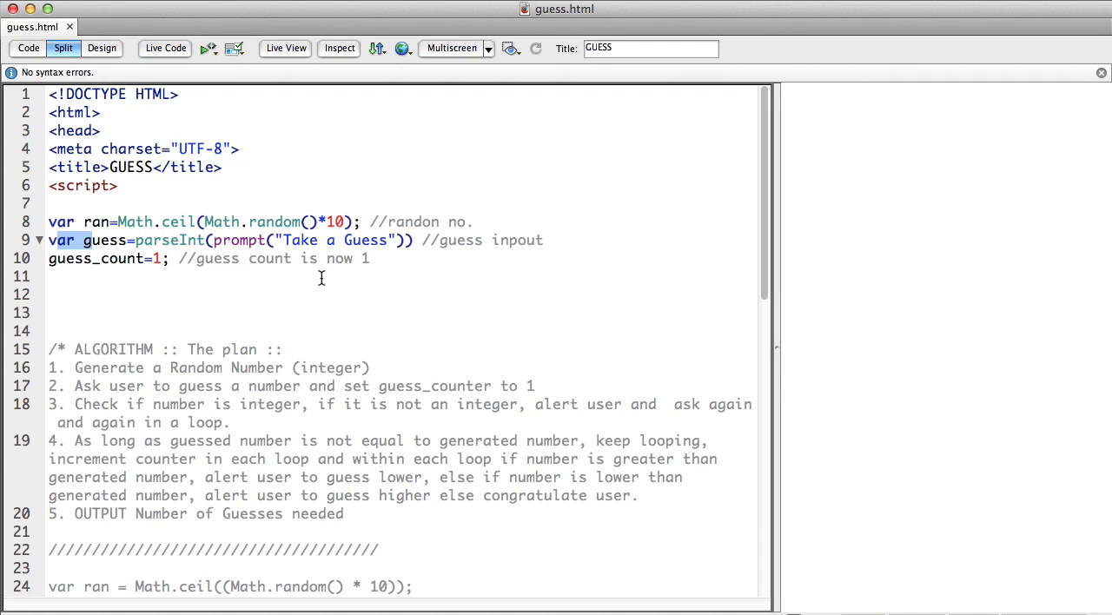
left_click(371, 257)
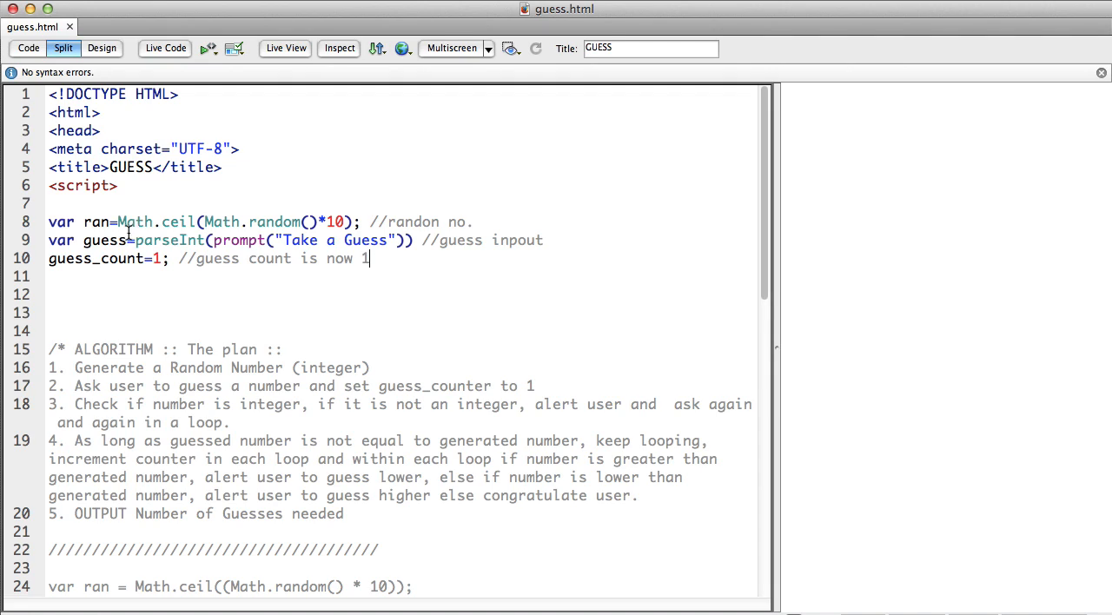
key("Return")
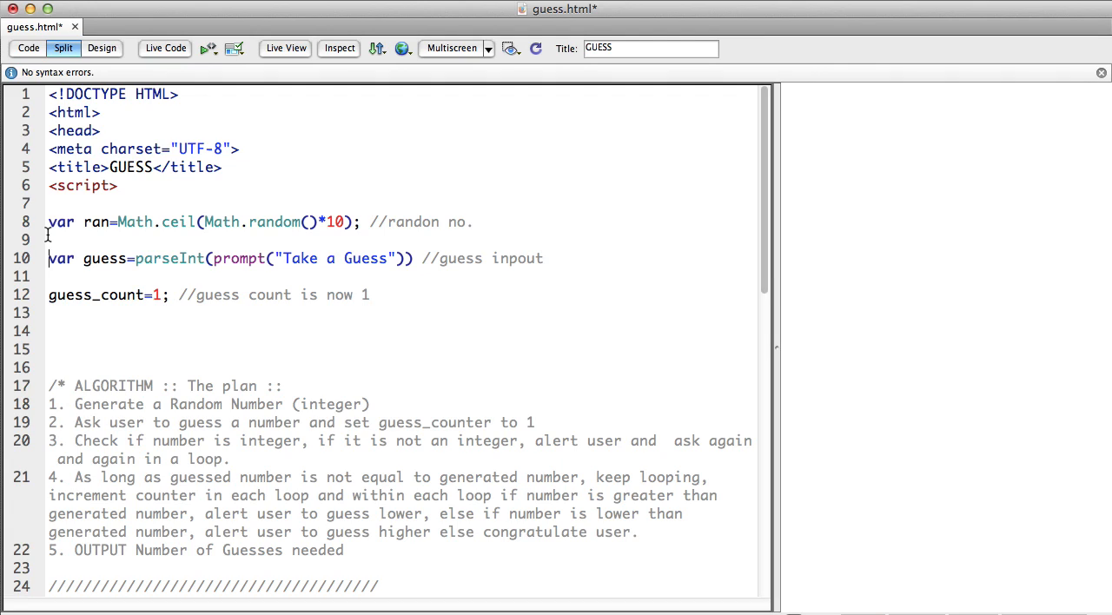
- Wrap the guess prompt in a do{ } while() loop skeleton
type("do")
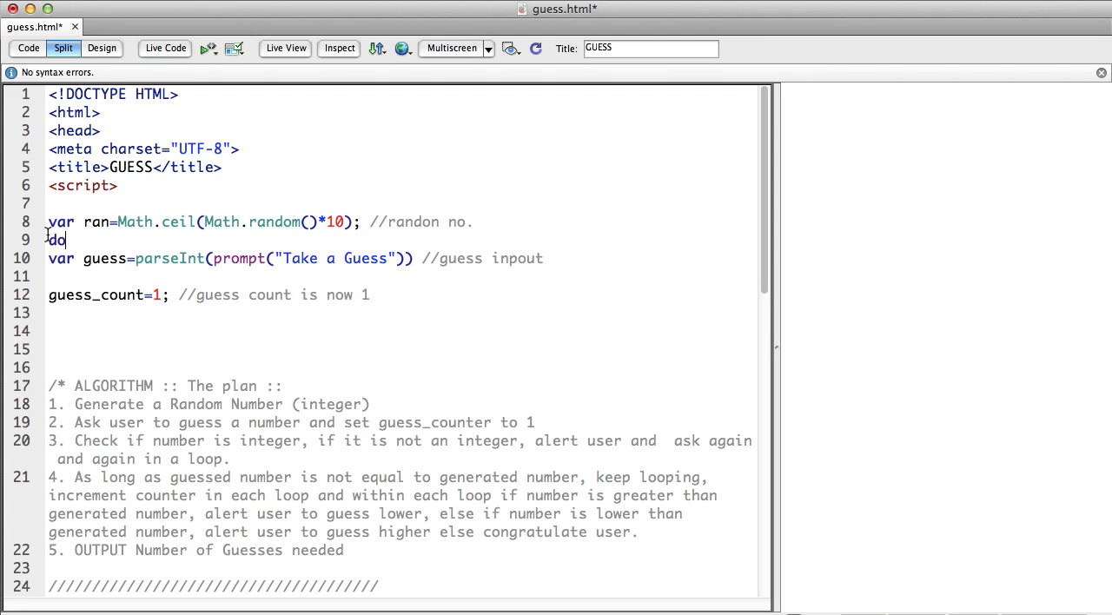
type("{")
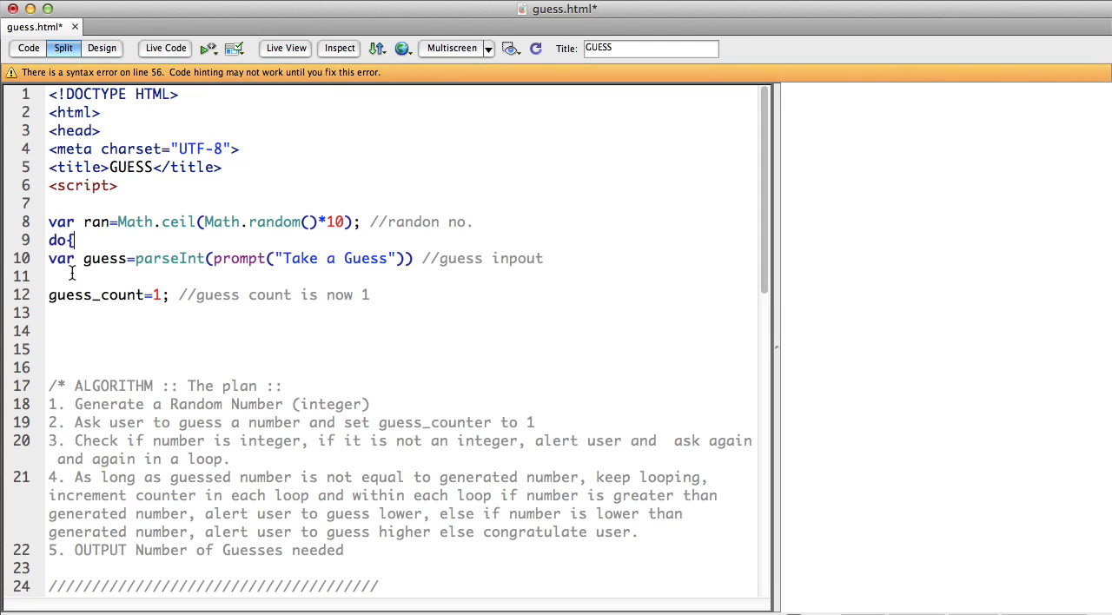
type("}")
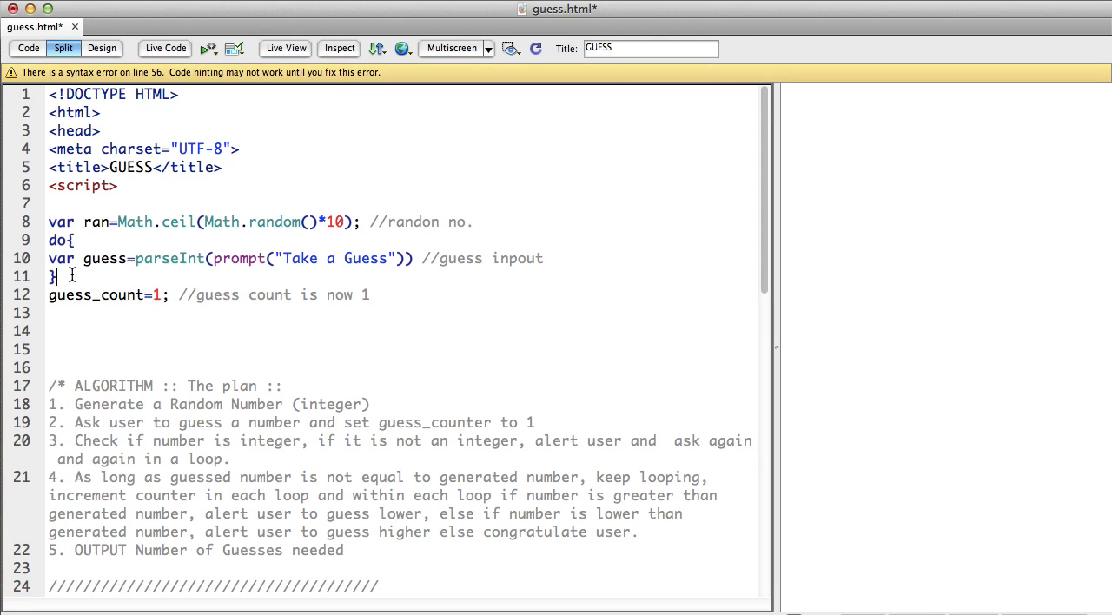
type("while")
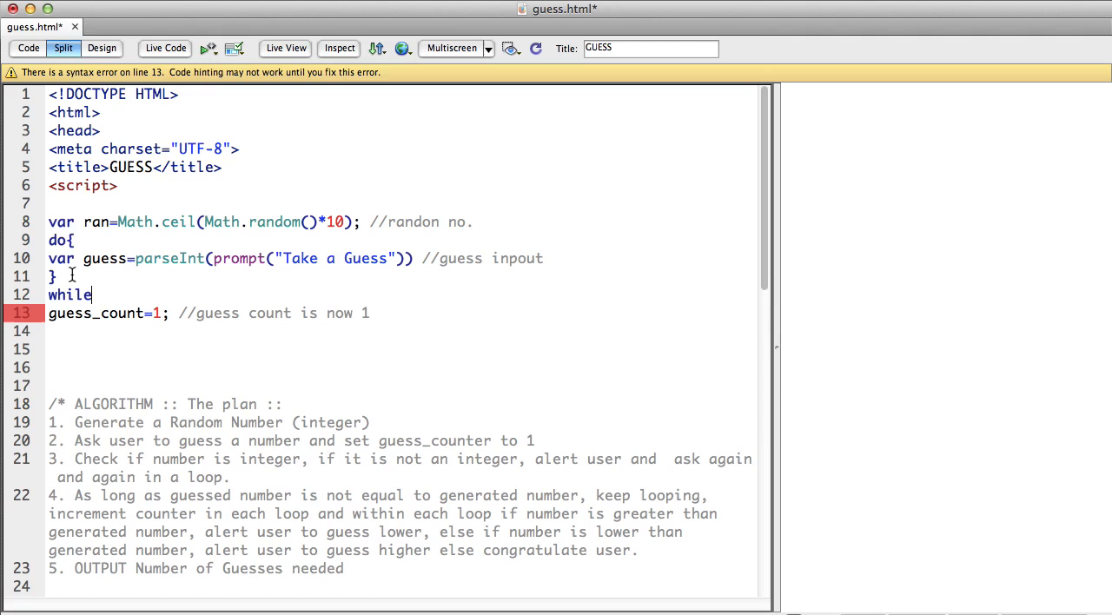
type("()")
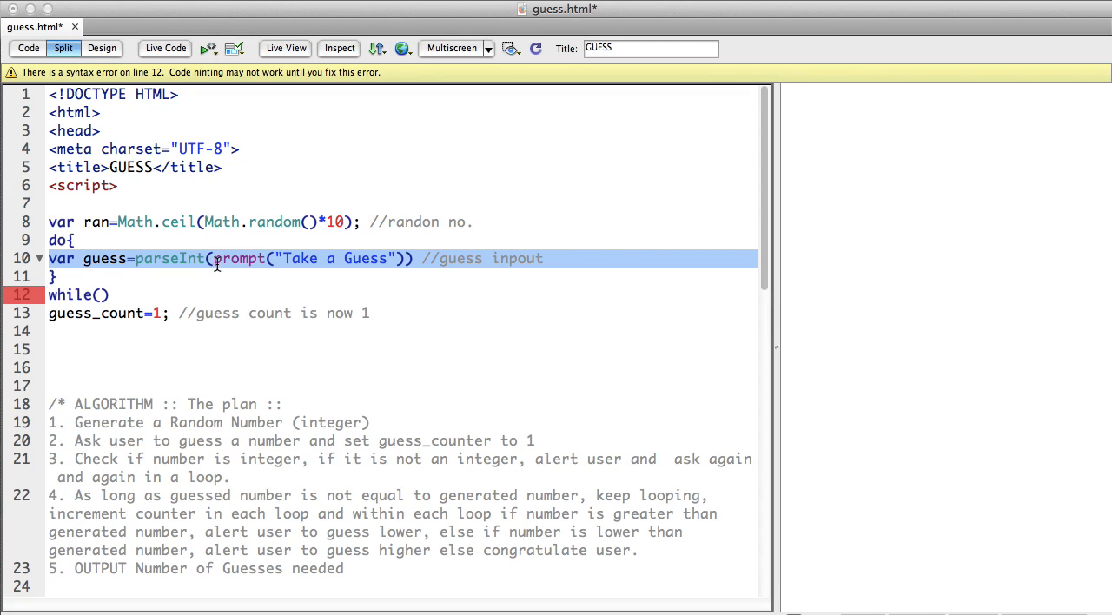
- Make the loop condition isNaN(guess) and preview the page in Firefox
left_click(95, 295)
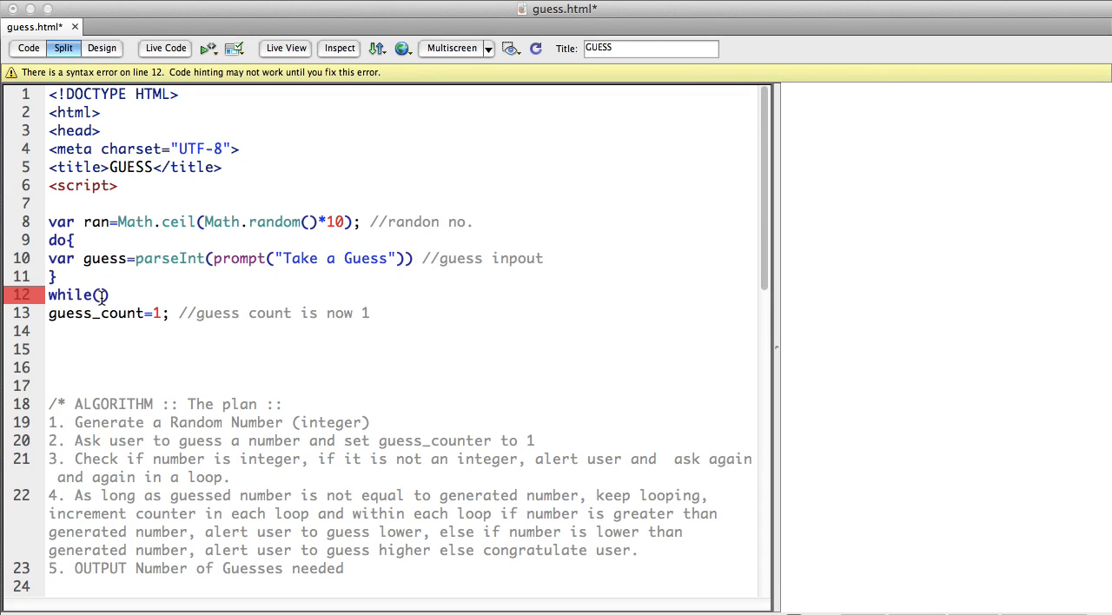
type("isNaN(gue")
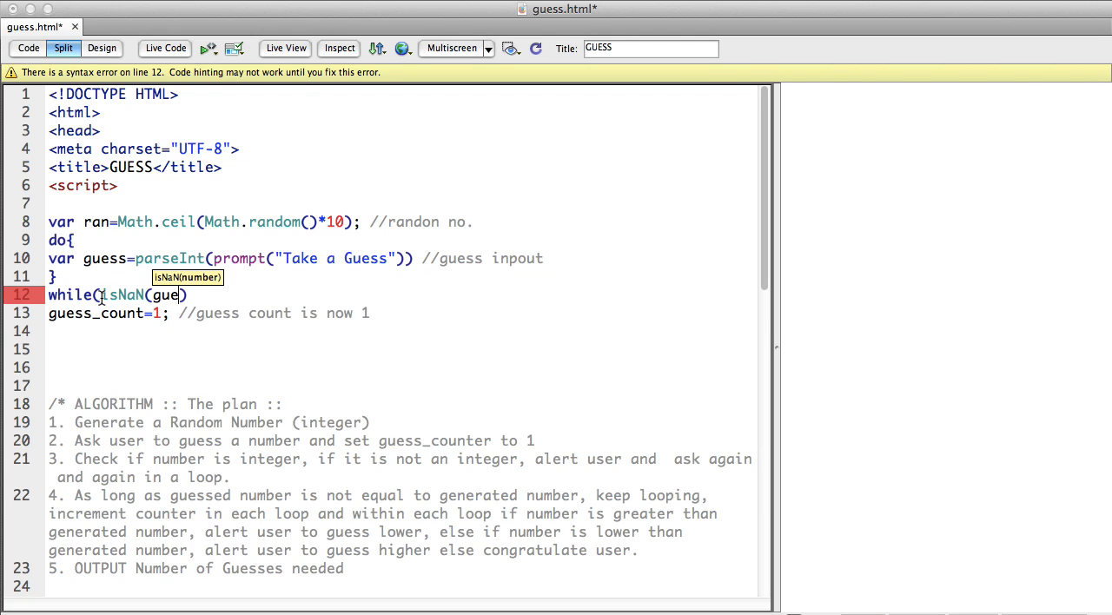
type("ss)")
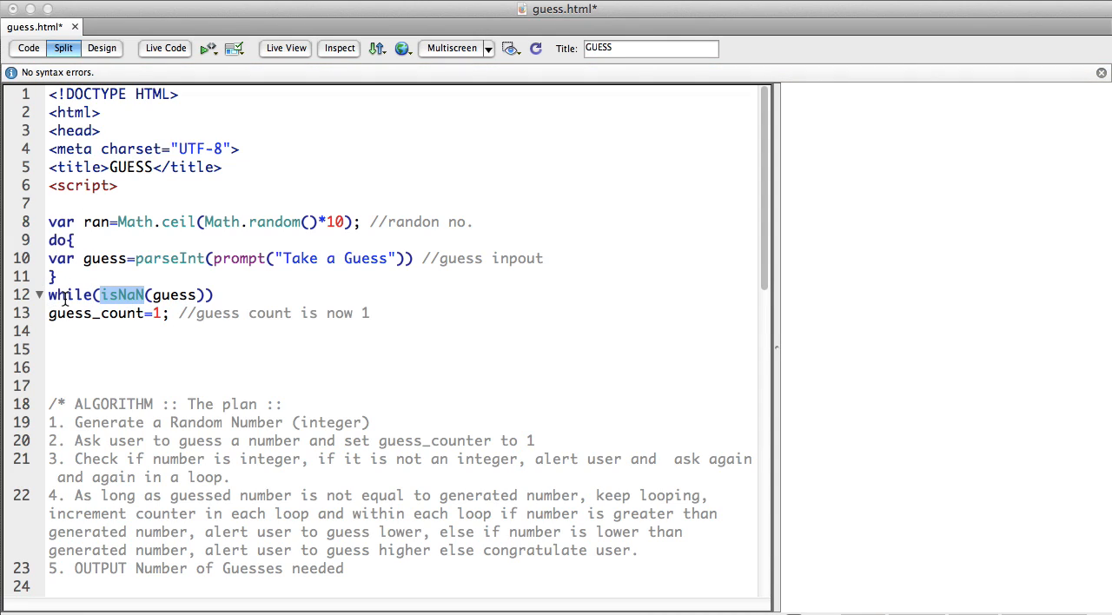
left_click(158, 295)
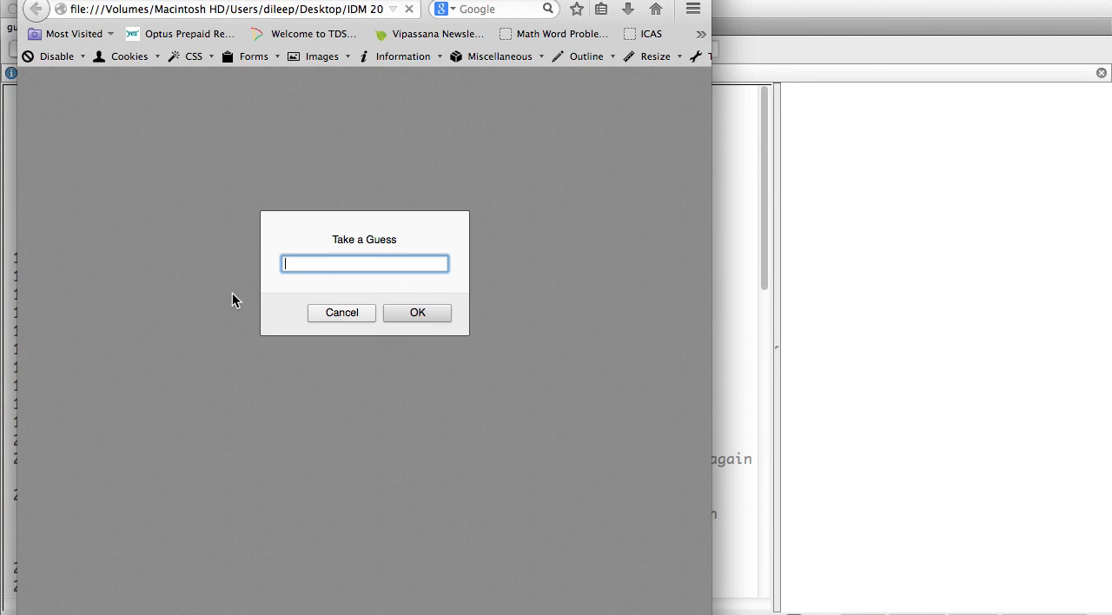
- Submit the non-numeric guess 'sdfsdfs' and see the prompt reappear
type("sdfsdfs")
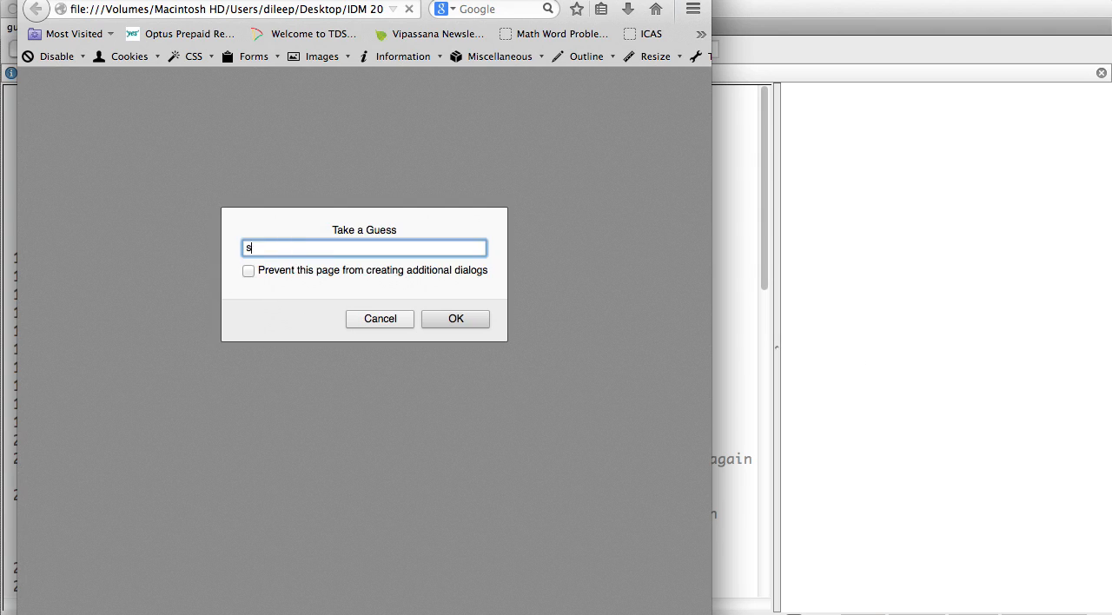
left_click(455, 320)
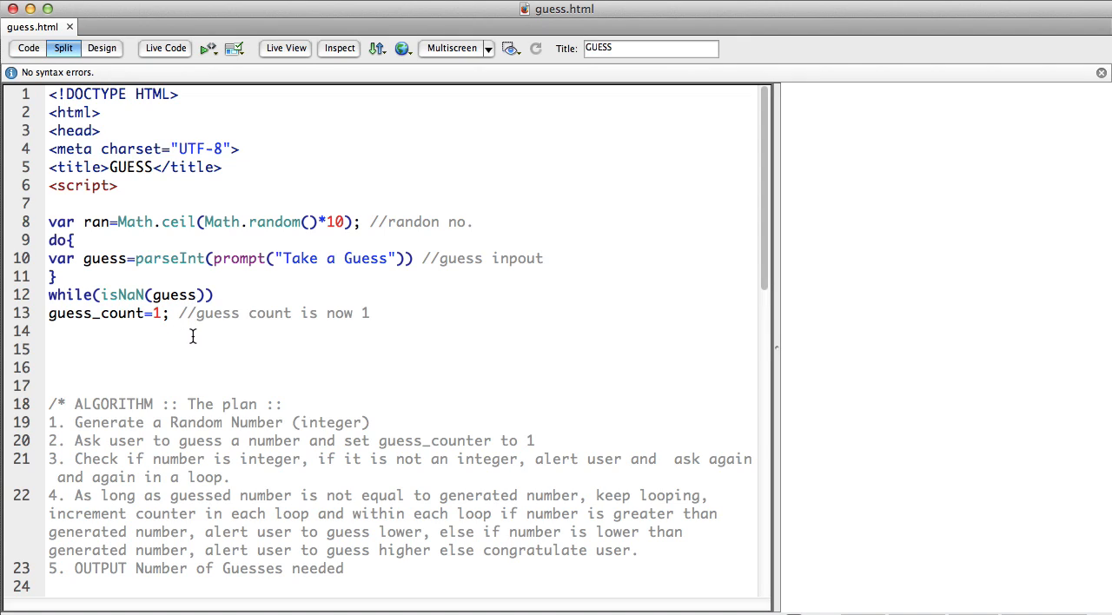
mouse_move(101, 261)
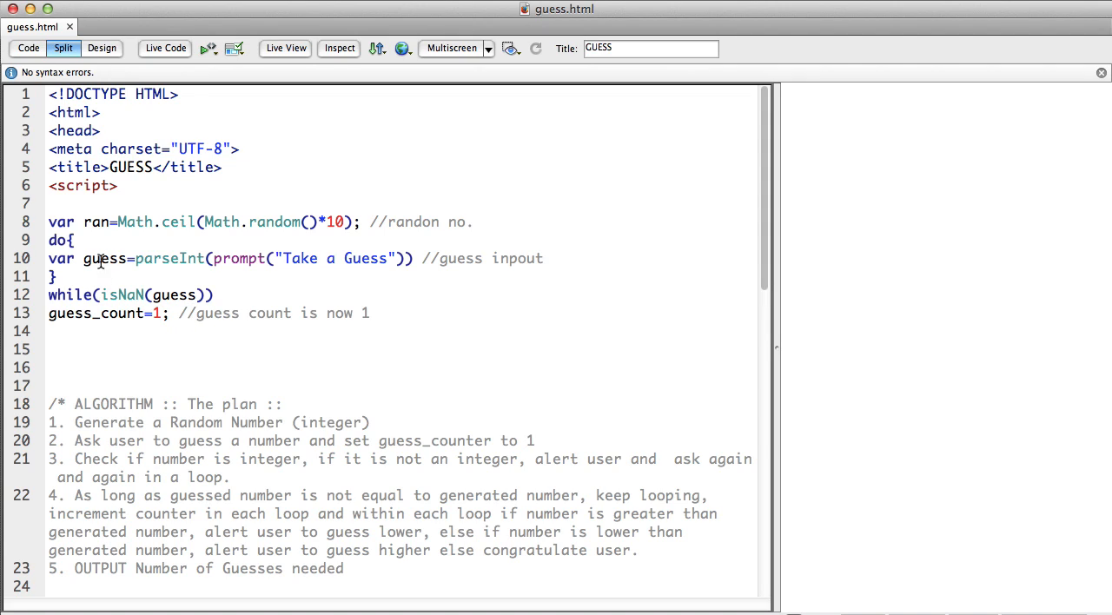
mouse_move(660, 94)
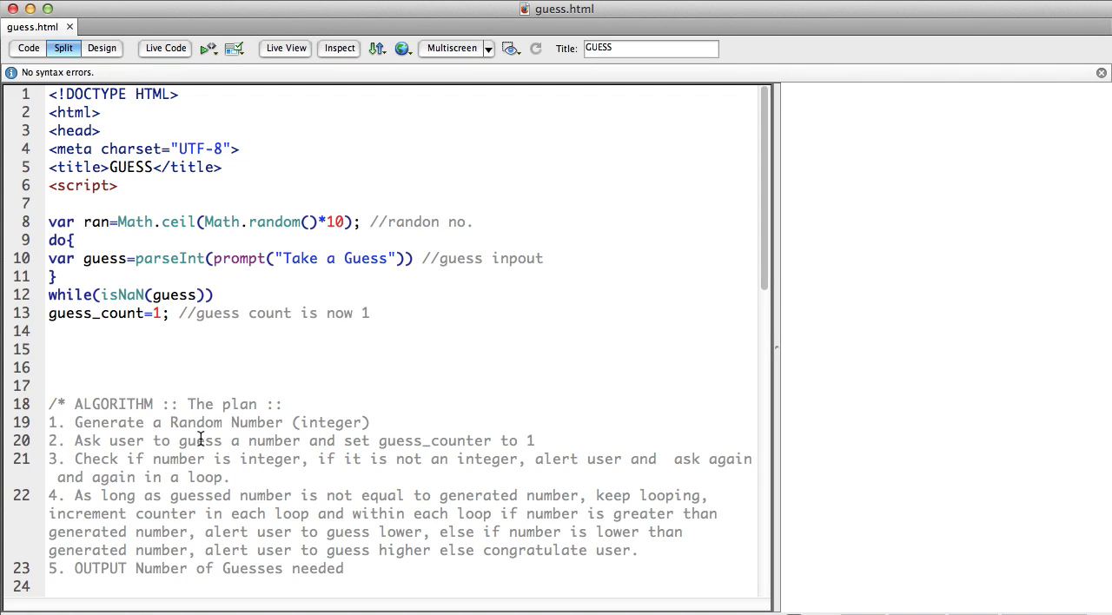
left_click_drag(198, 441, 448, 441)
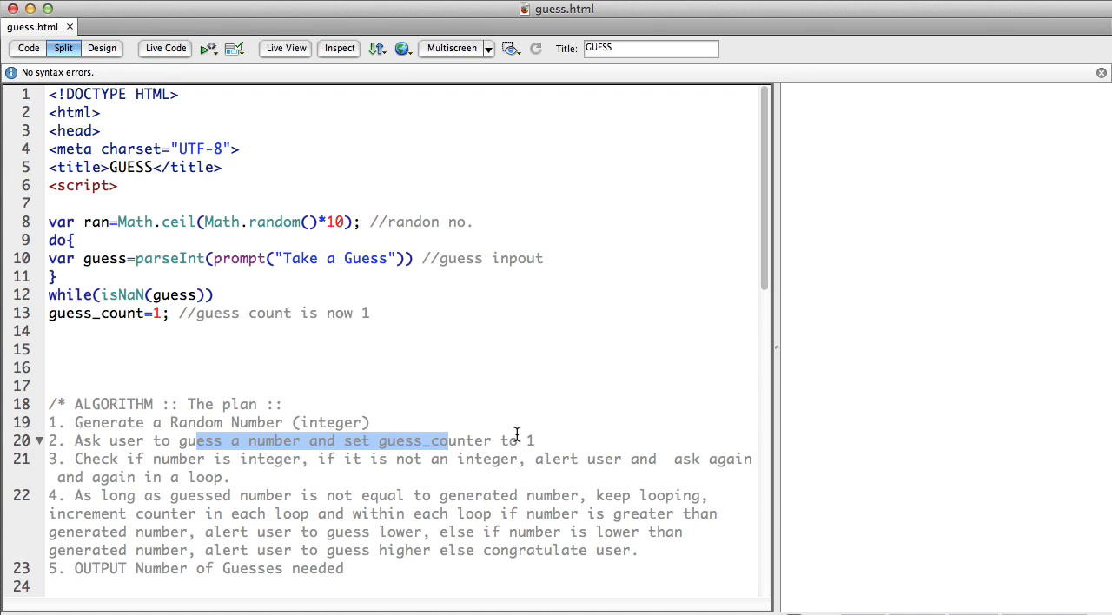